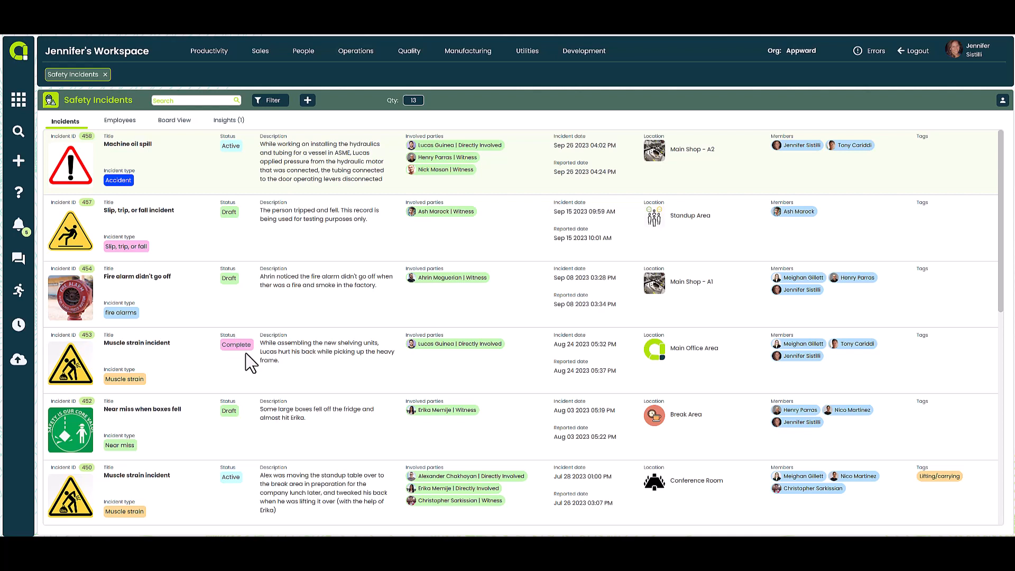
pyautogui.moveTo(253, 265)
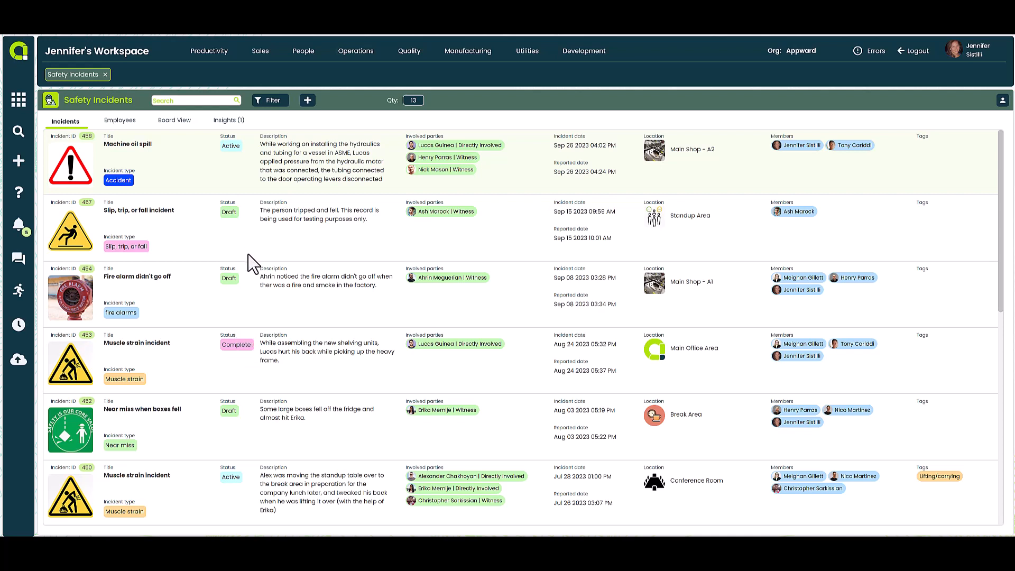
pyautogui.moveTo(250, 314)
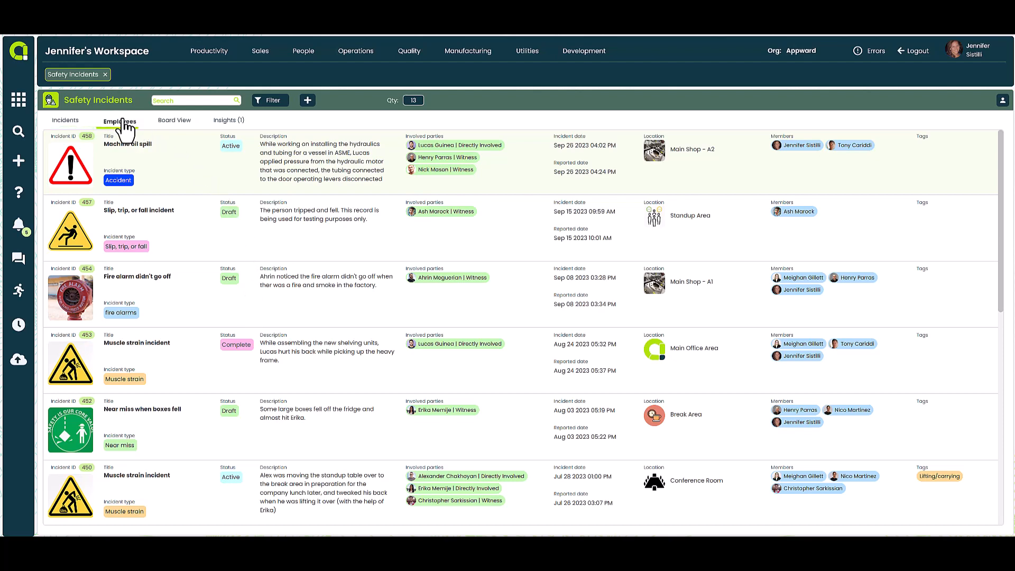
# View the Employees list, return to Incidents and open incident 458, Machine oil spill
pyautogui.click(119, 121)
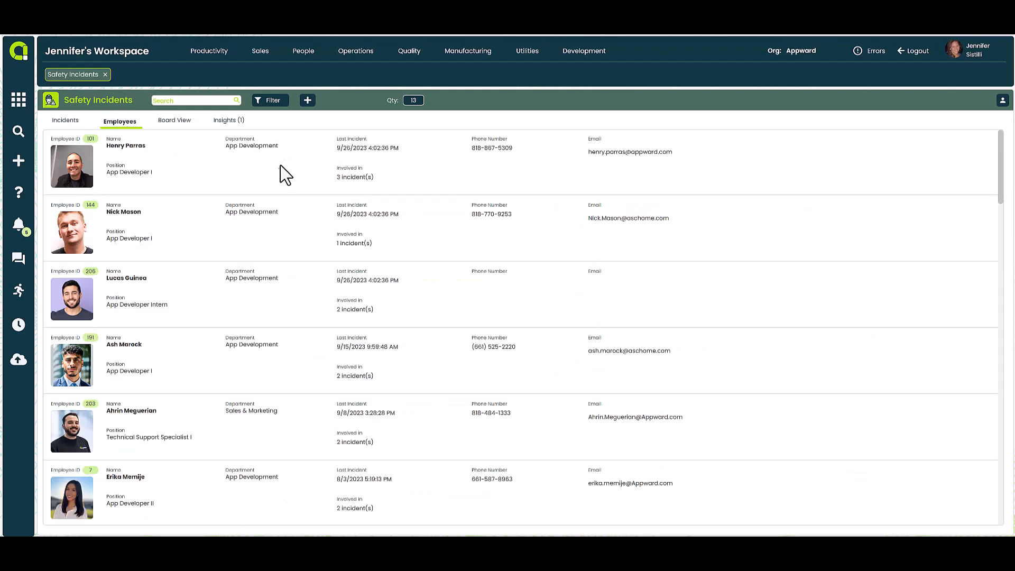
pyautogui.moveTo(347, 207)
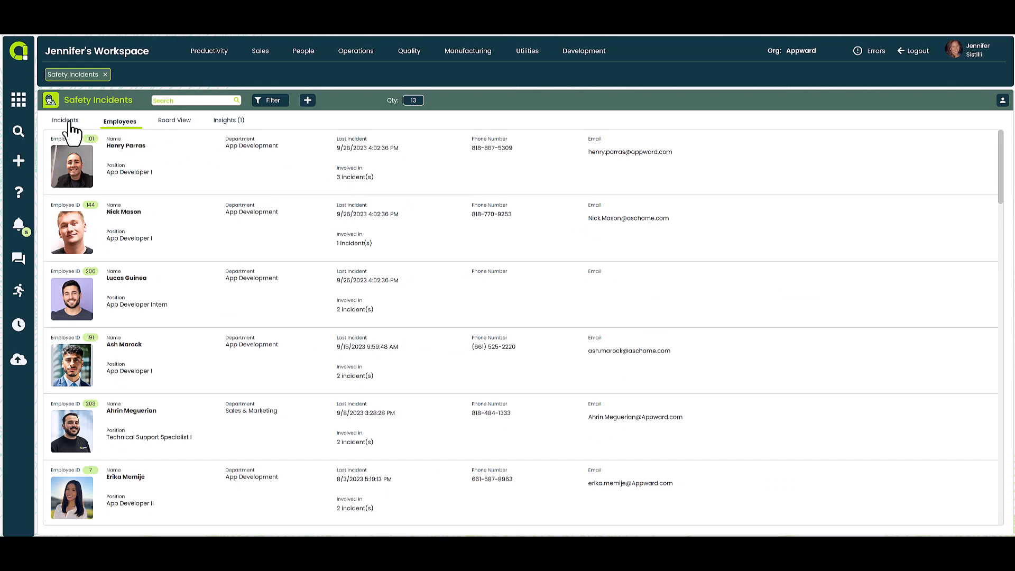
pyautogui.click(64, 120)
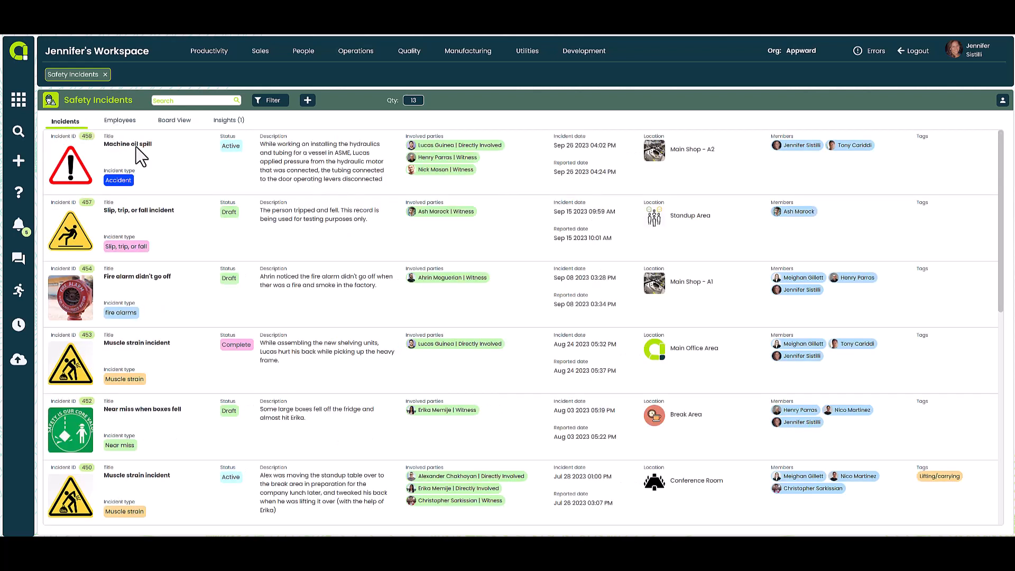
pyautogui.click(128, 143)
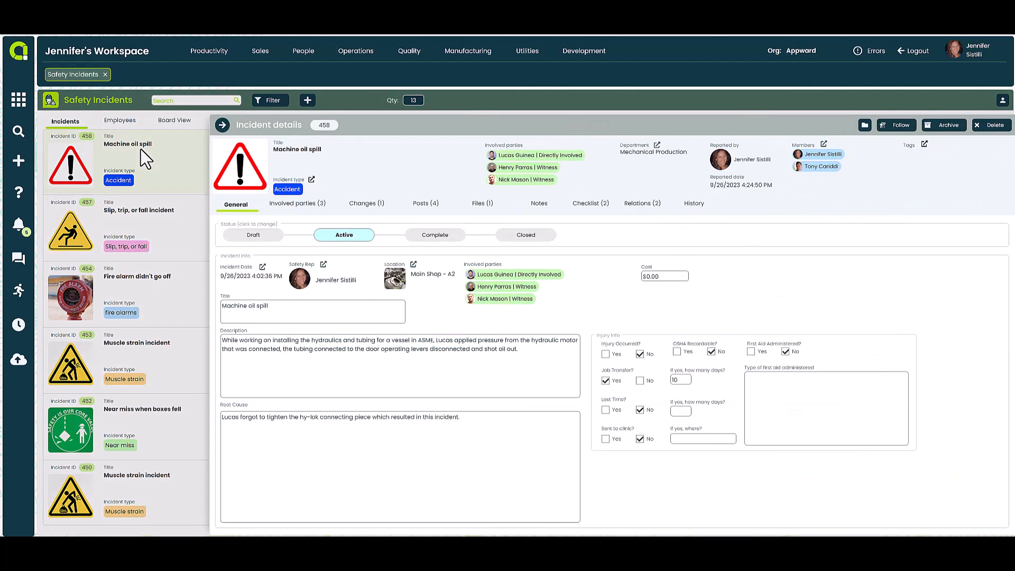
pyautogui.moveTo(359, 241)
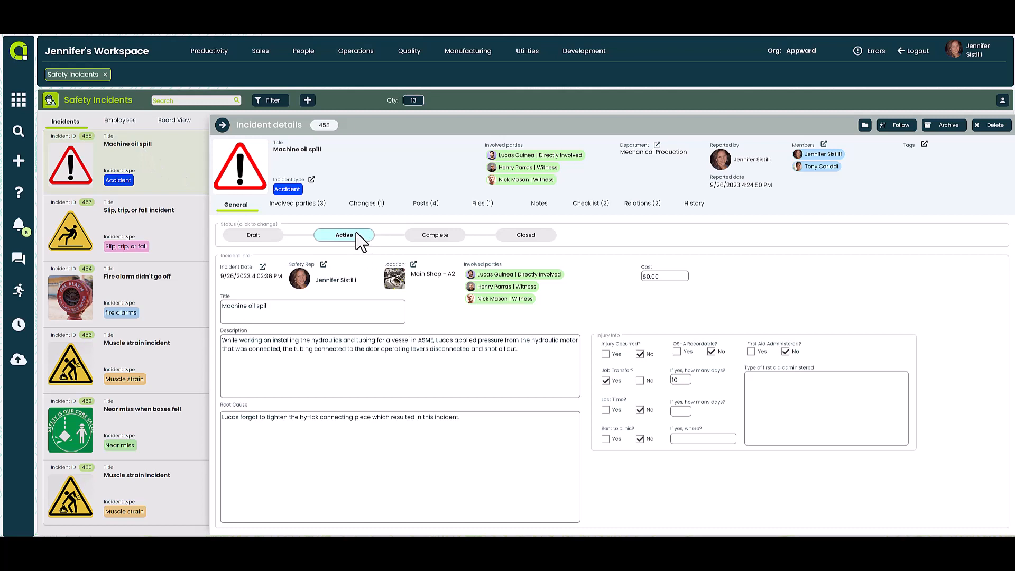
pyautogui.moveTo(342, 243)
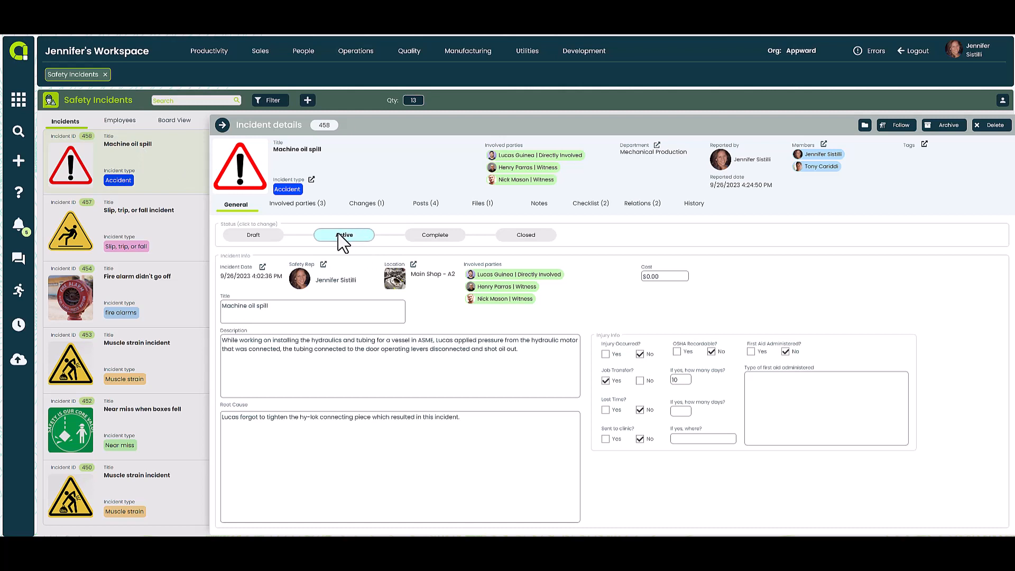
pyautogui.moveTo(477, 301)
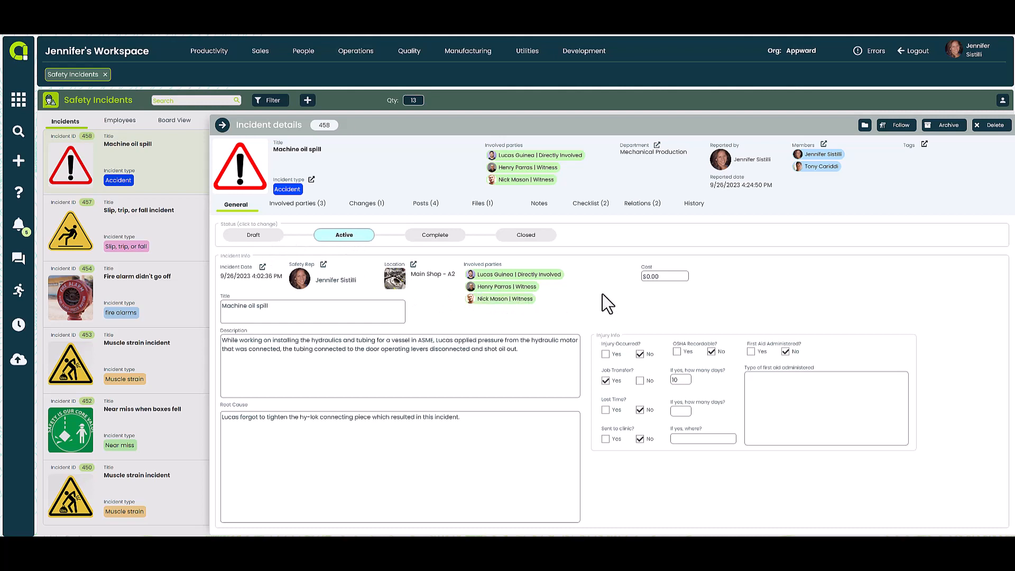
pyautogui.moveTo(515, 327)
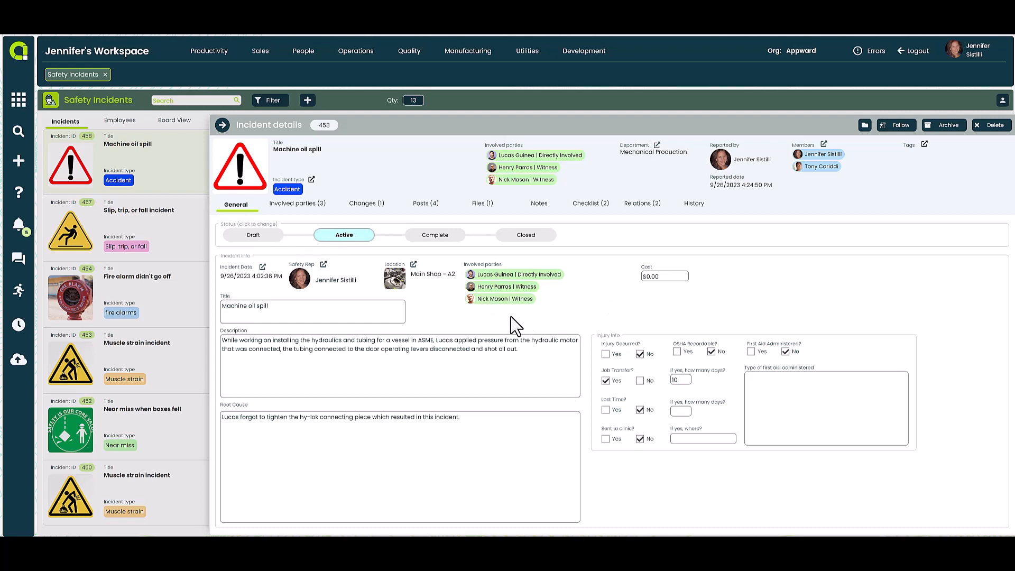
pyautogui.moveTo(424, 372)
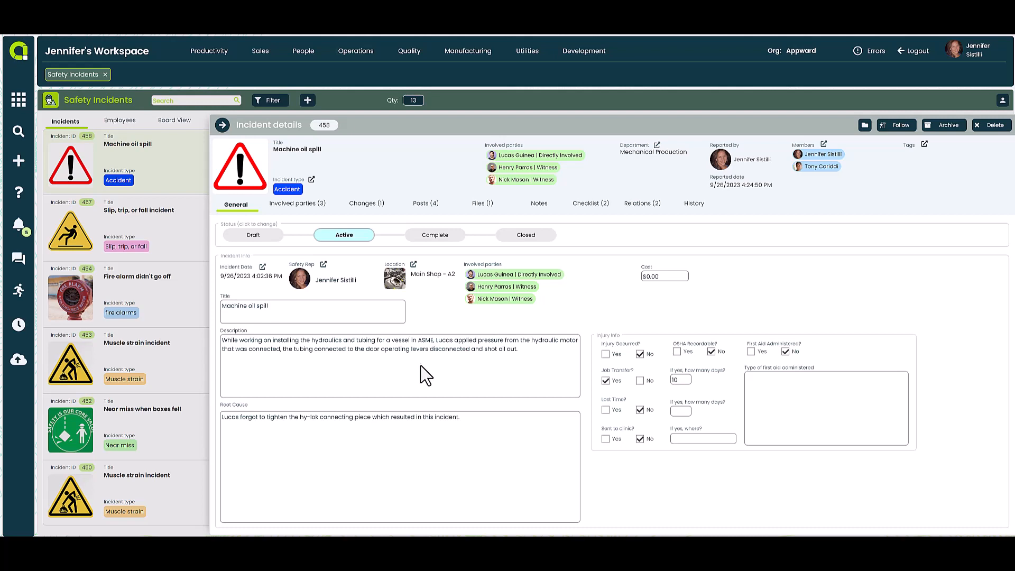
pyautogui.moveTo(415, 450)
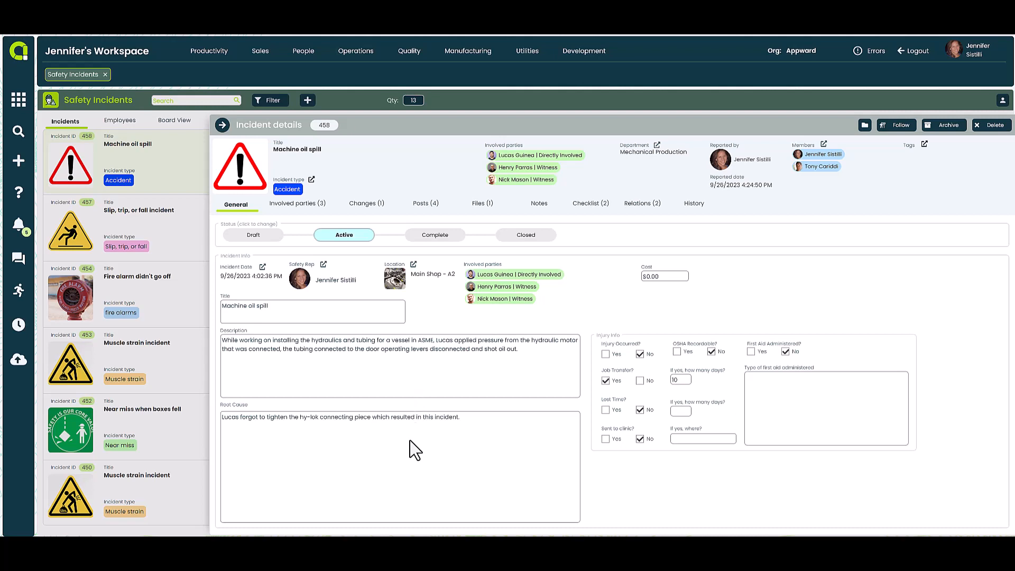
pyautogui.moveTo(408, 446)
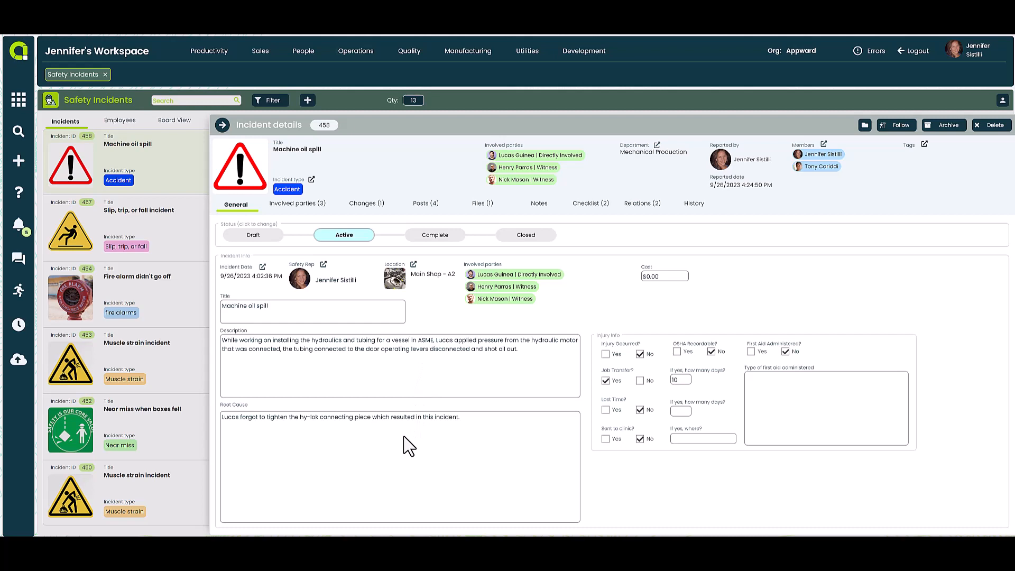
pyautogui.moveTo(893, 350)
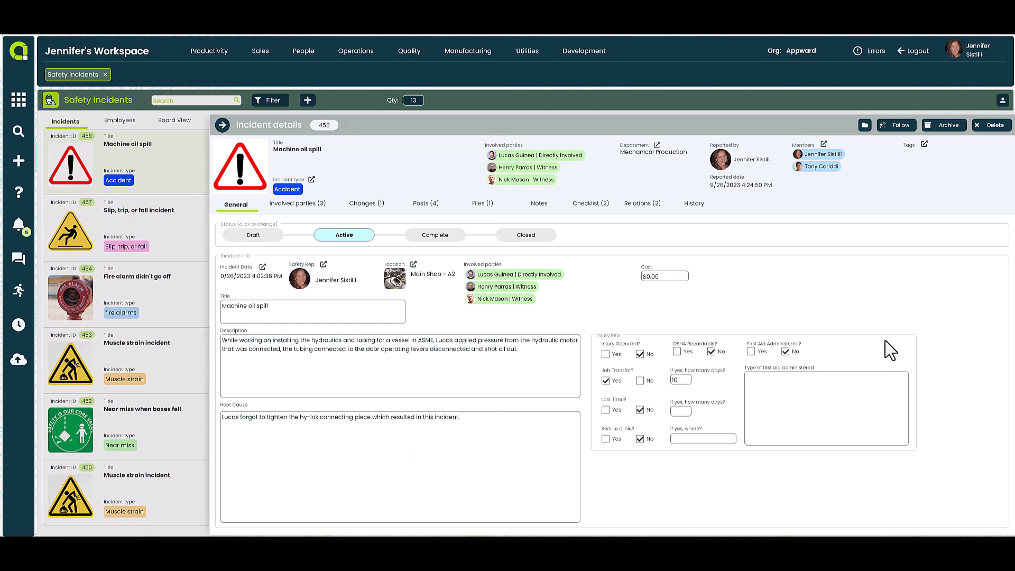
pyautogui.moveTo(849, 351)
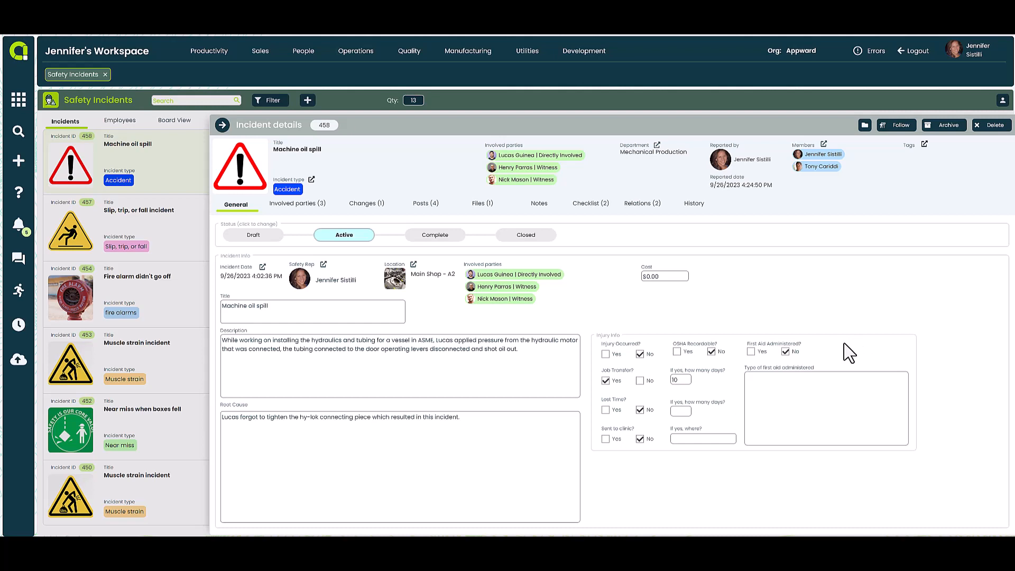
pyautogui.moveTo(711, 370)
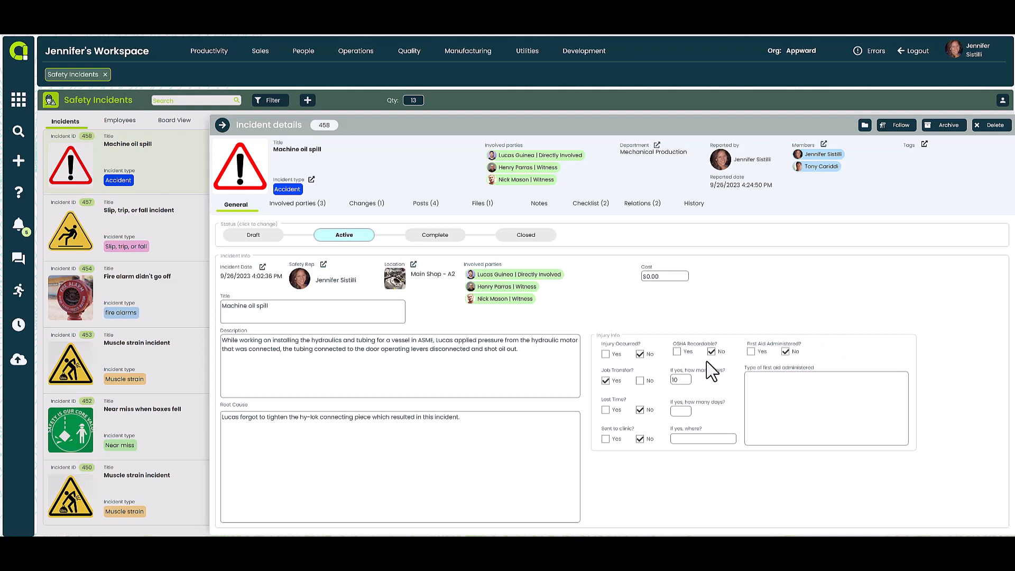
pyautogui.moveTo(724, 377)
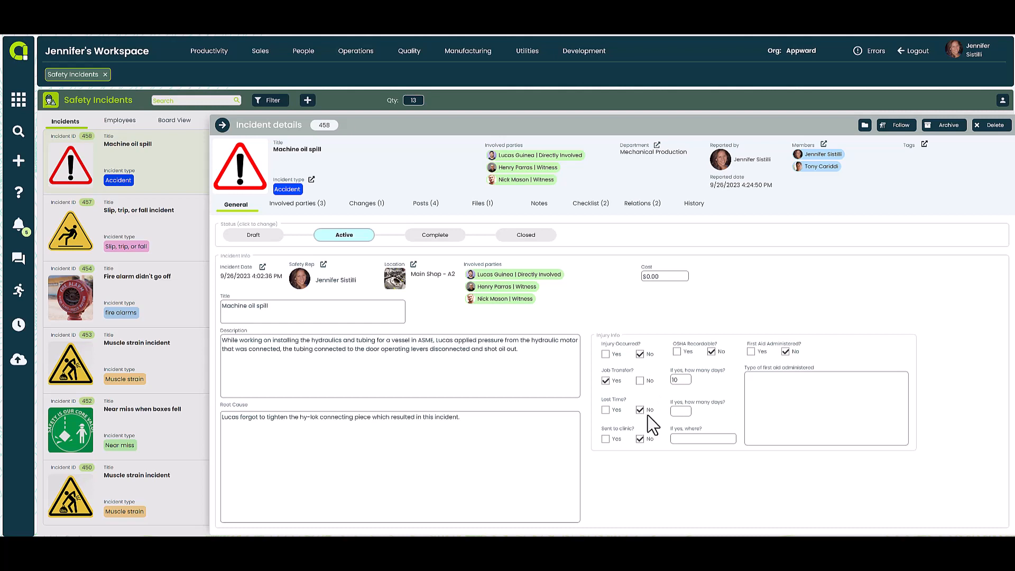
pyautogui.moveTo(658, 449)
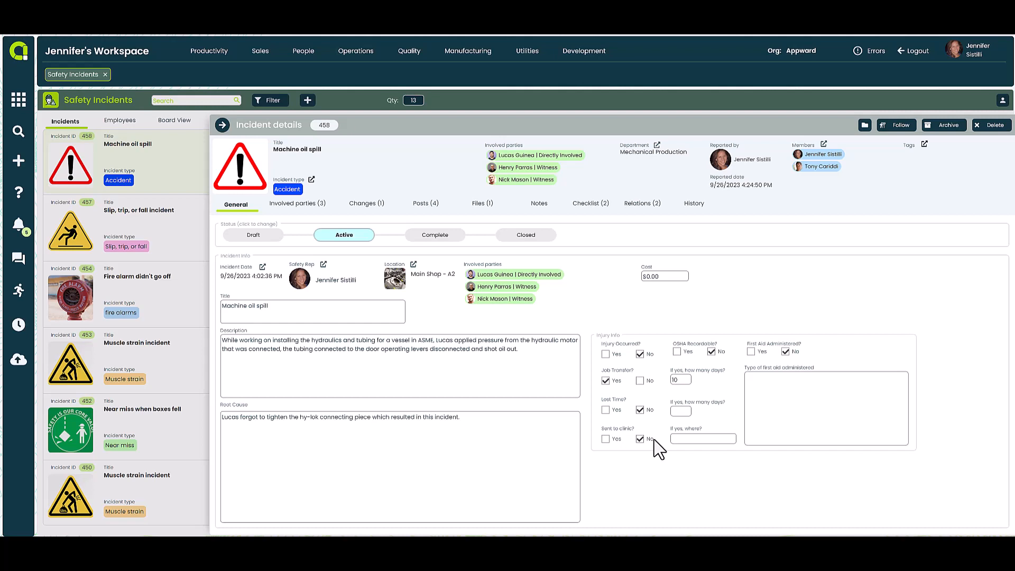
pyautogui.moveTo(394, 217)
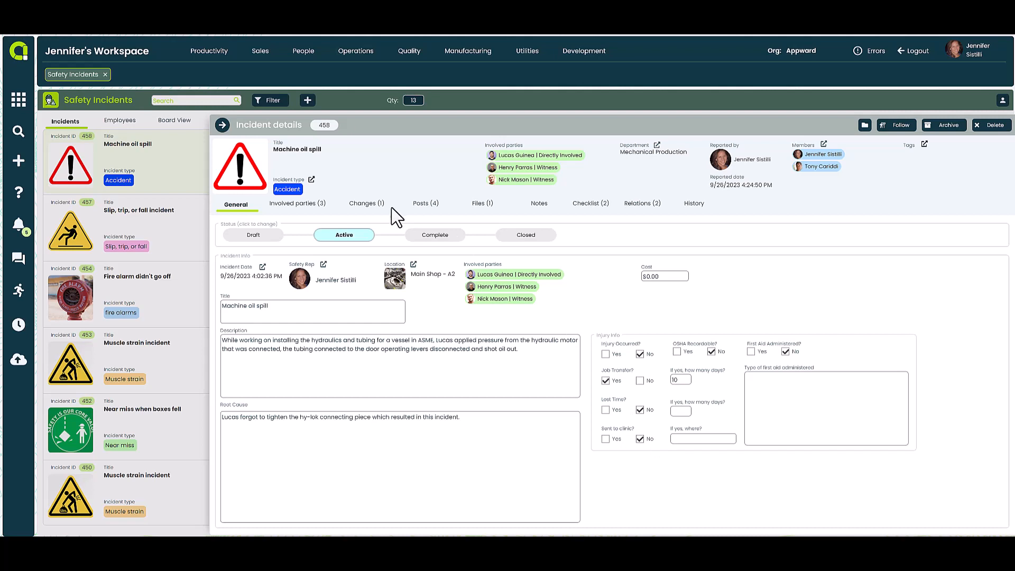
# Review the three involved parties with roles and statuses, then switch to Files (1)
pyautogui.click(297, 203)
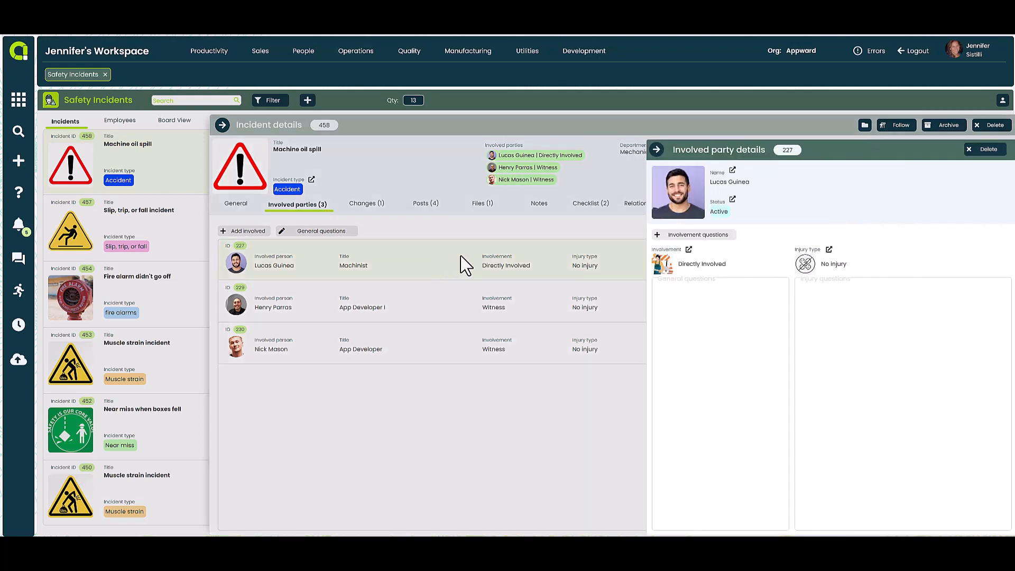
pyautogui.moveTo(717, 244)
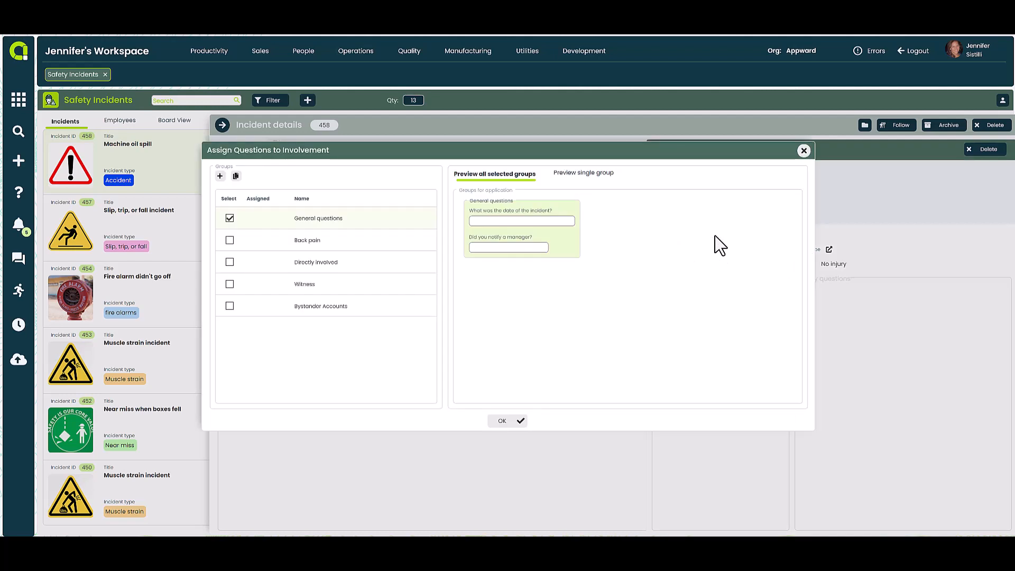
pyautogui.moveTo(804, 152)
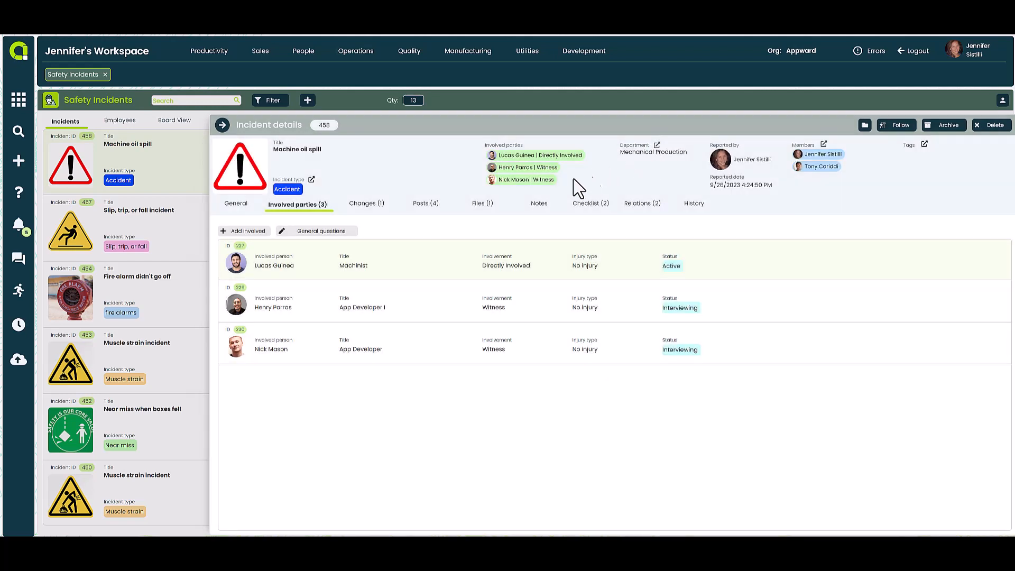
pyautogui.click(482, 203)
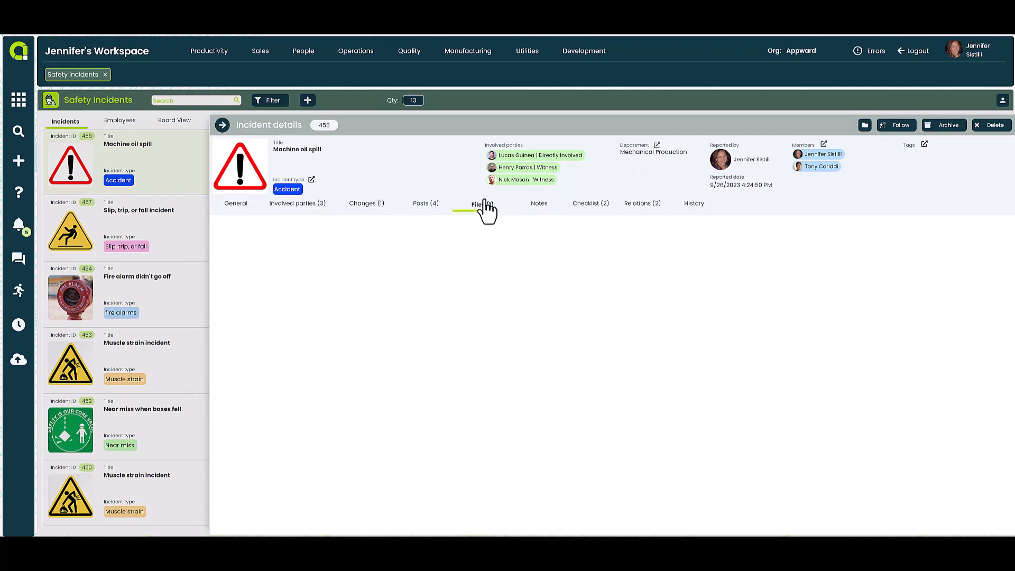
# Preview the attached photo 20230920_070959.jpg of the oil spill, then go to Checklist (2)
pyautogui.click(483, 203)
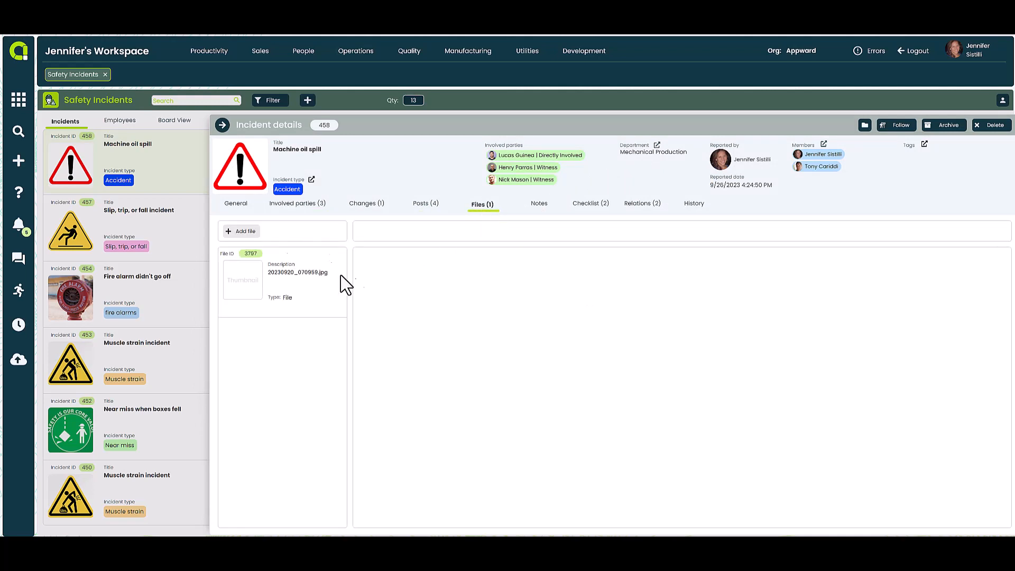
pyautogui.click(243, 279)
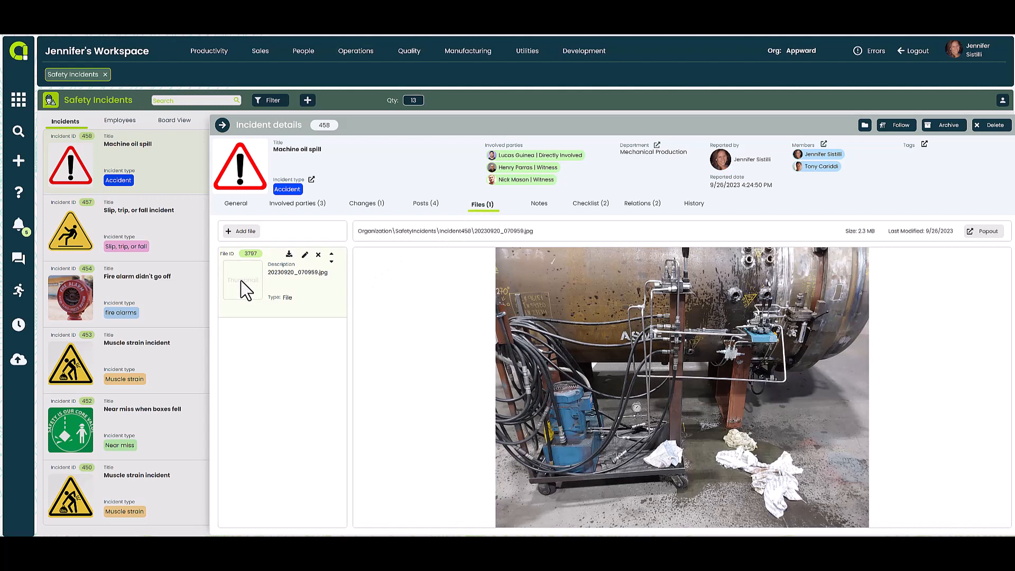
pyautogui.moveTo(528, 278)
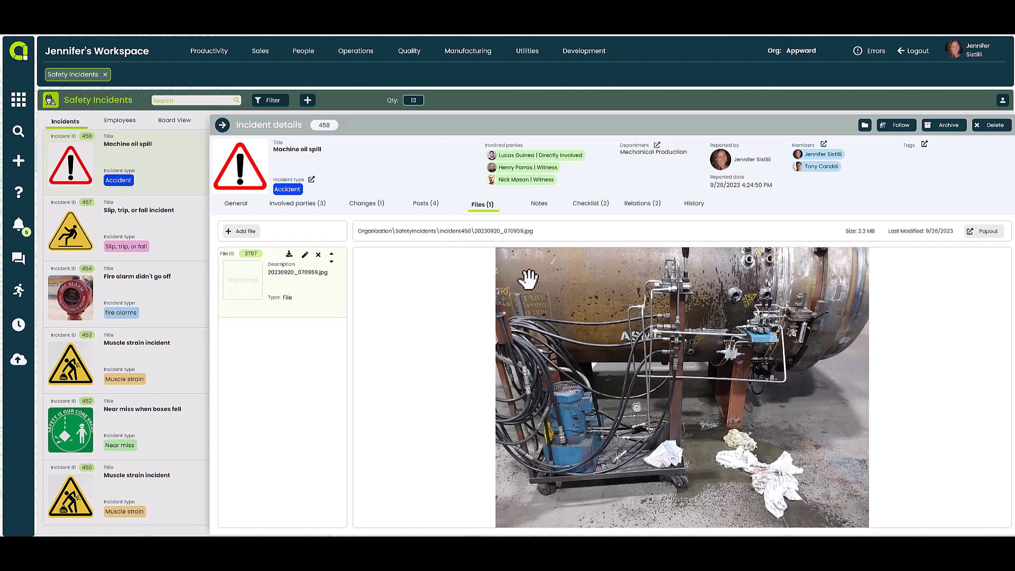
pyautogui.click(590, 203)
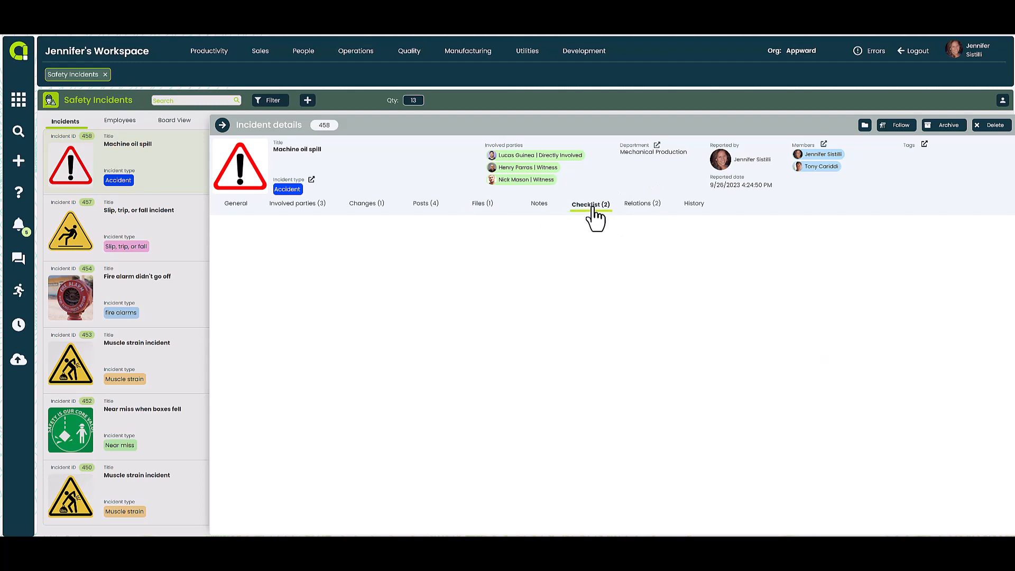
# Display the Safety Assessment checklist's four questions next to the Toxic materials session, both at 0%
pyautogui.click(590, 203)
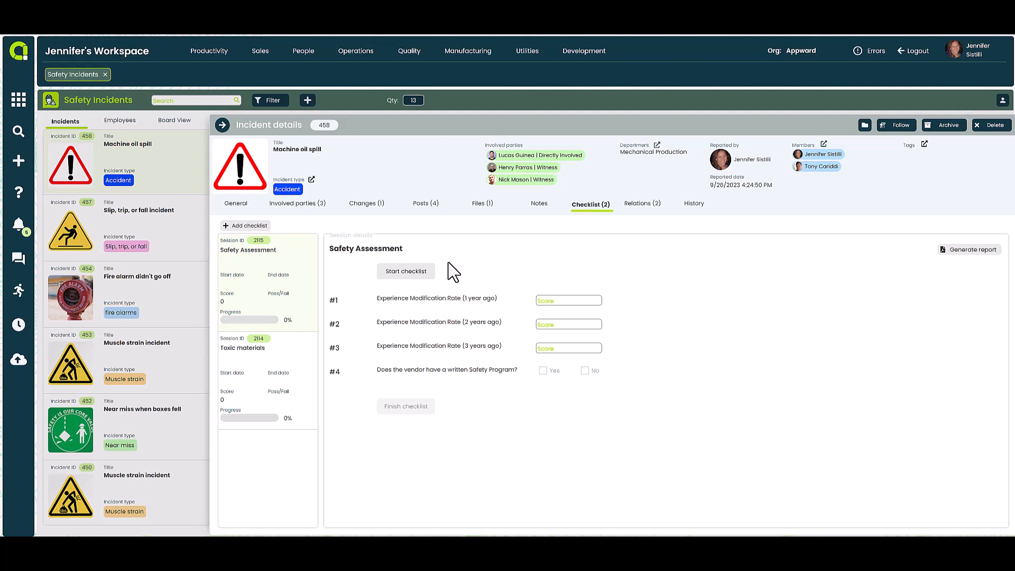
pyautogui.moveTo(454, 244)
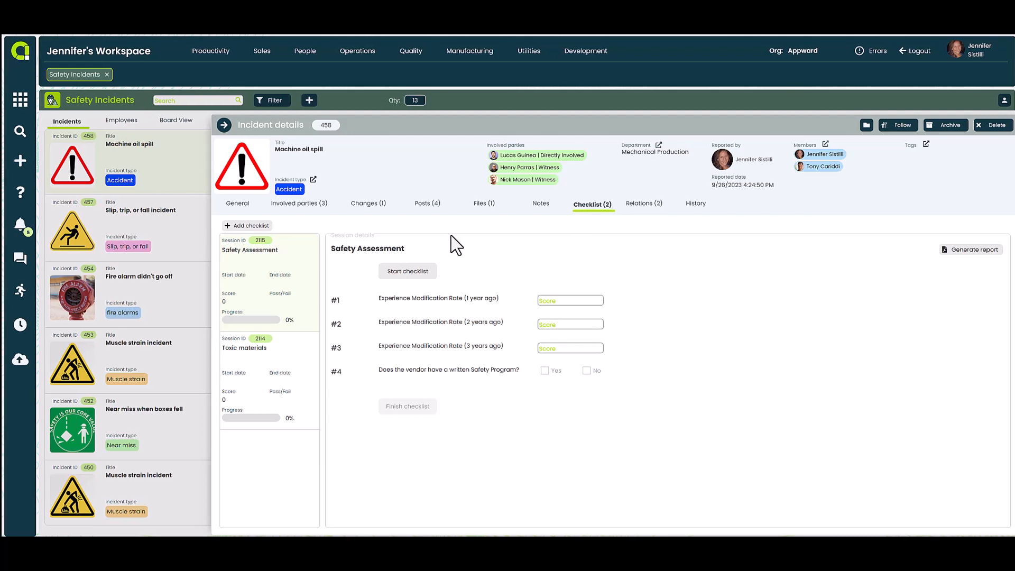
pyautogui.moveTo(381, 214)
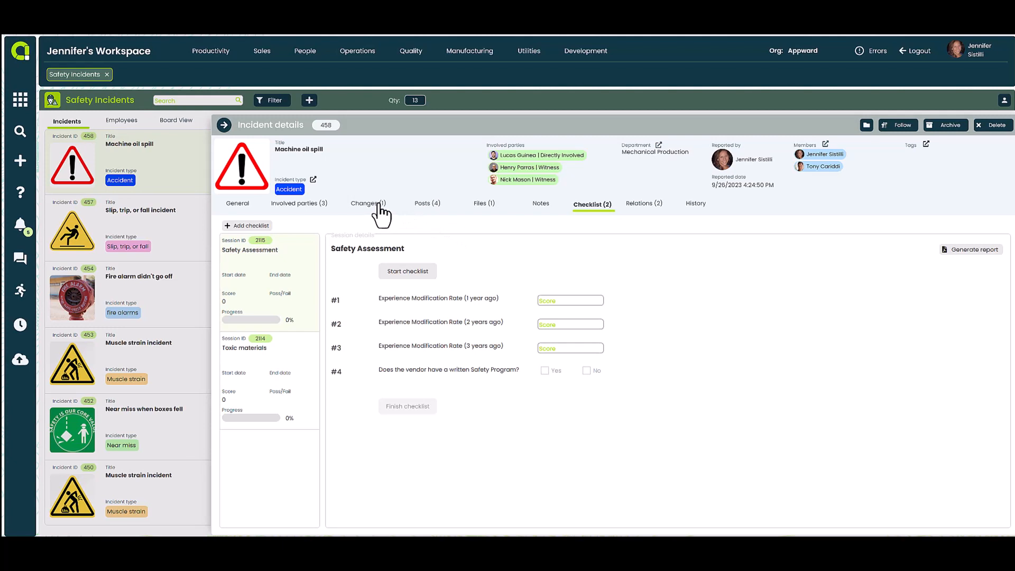
# View change 1084, Hydraulic Line Inspection, with its reason and plan
pyautogui.click(368, 203)
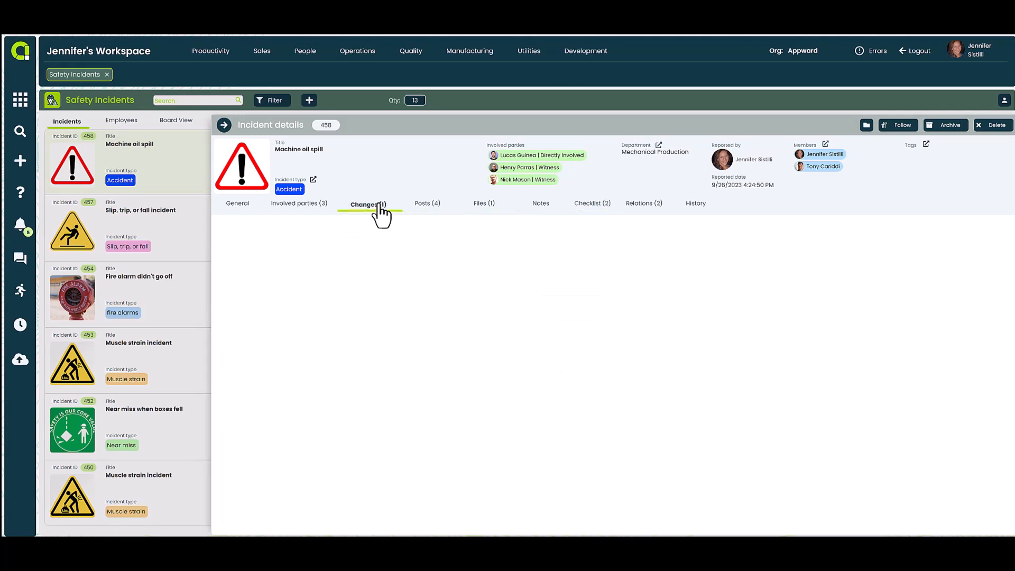
pyautogui.click(369, 204)
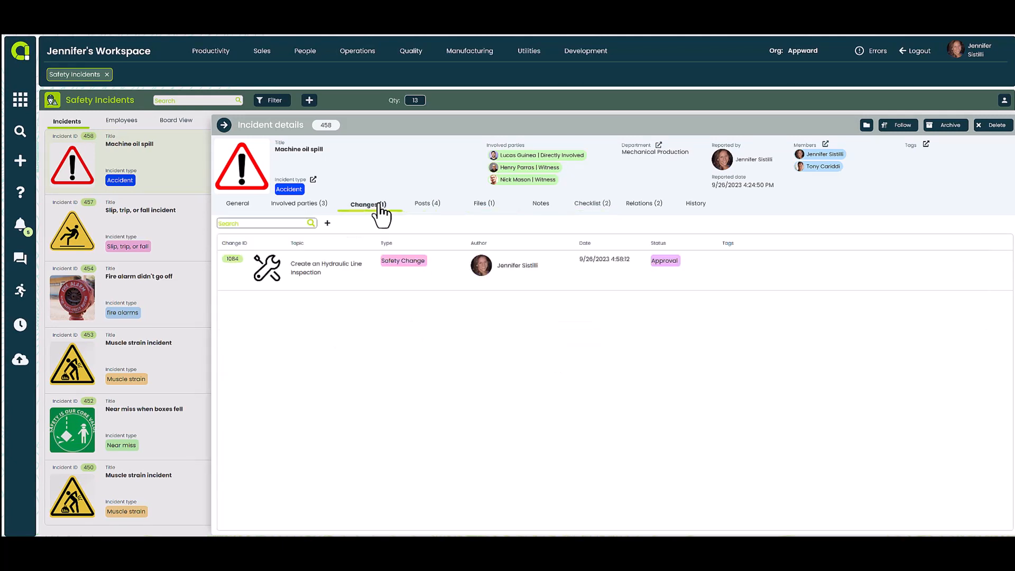
pyautogui.moveTo(406, 270)
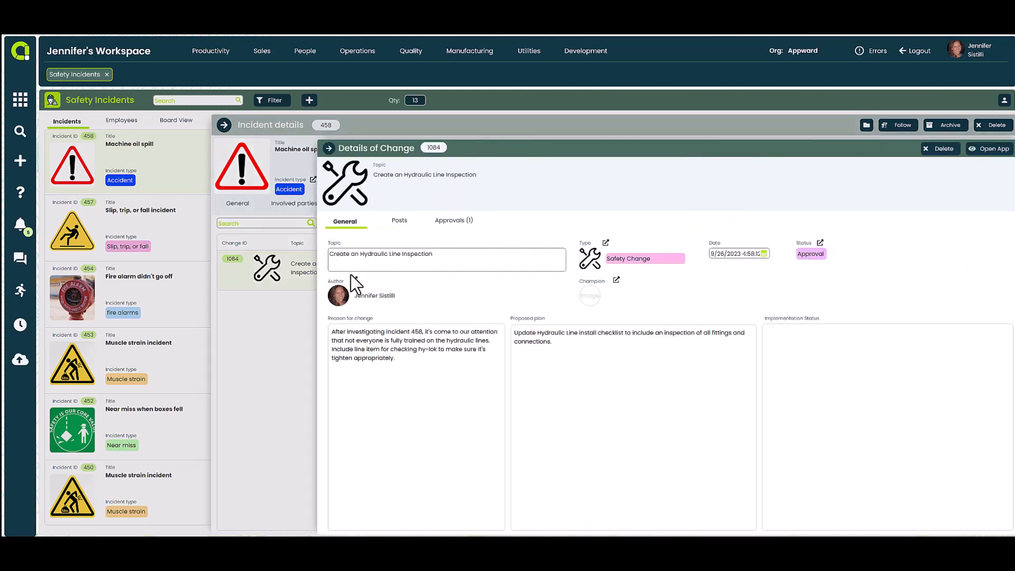
pyautogui.moveTo(486, 317)
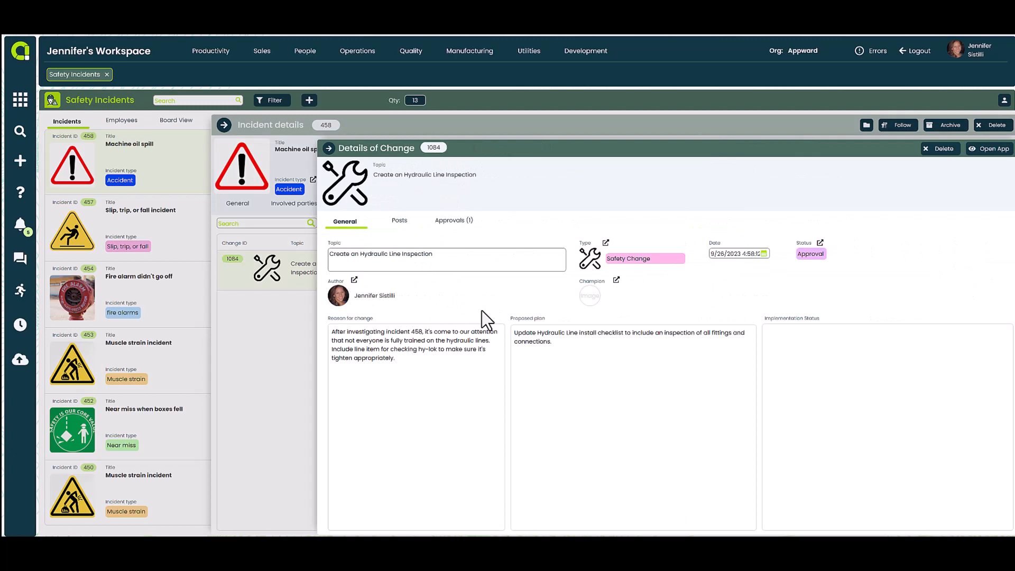
pyautogui.moveTo(588, 367)
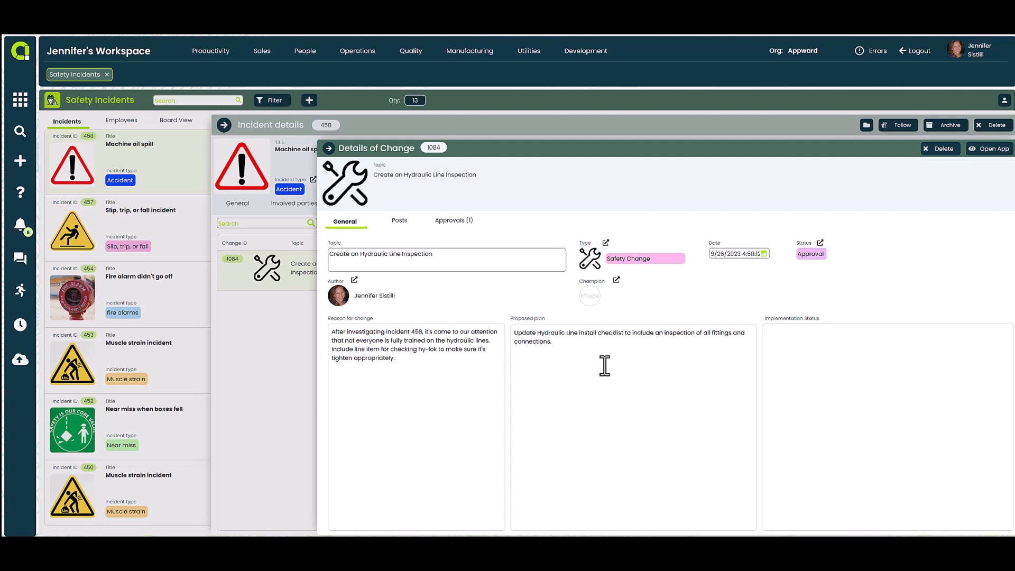
pyautogui.moveTo(809, 271)
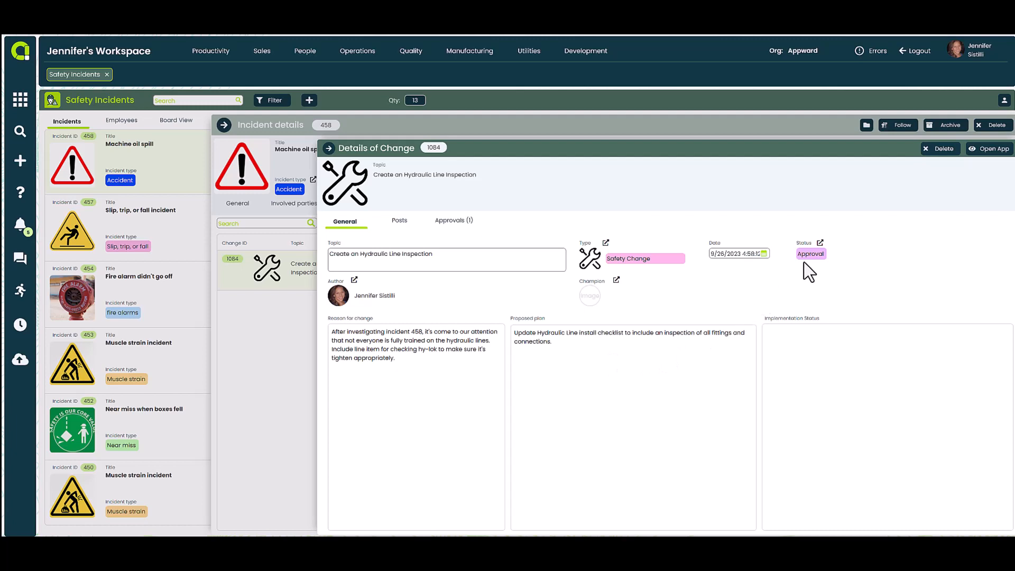
pyautogui.moveTo(336, 161)
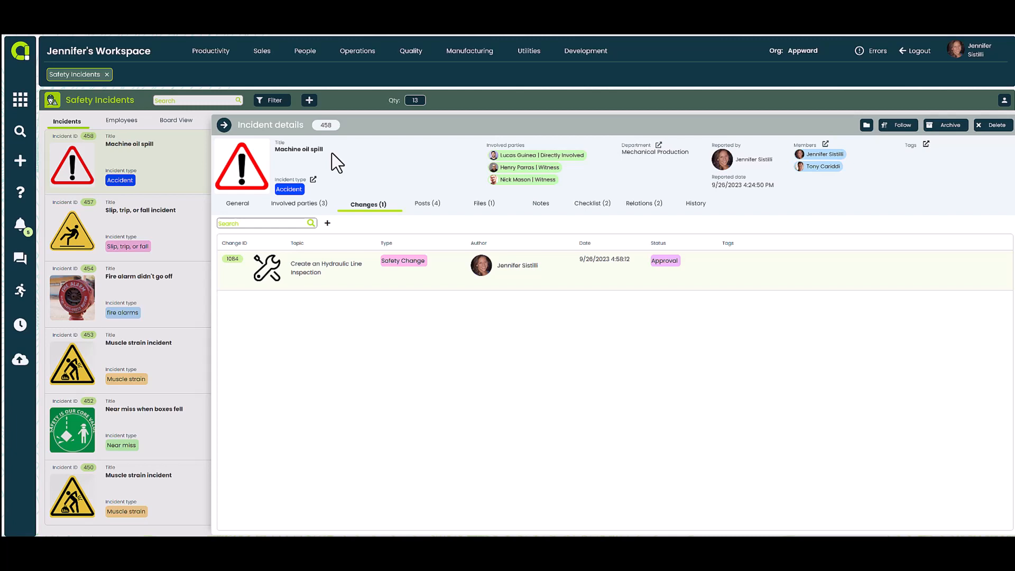
# Show the incident's four posts discussing the hydraulic lines
pyautogui.click(427, 203)
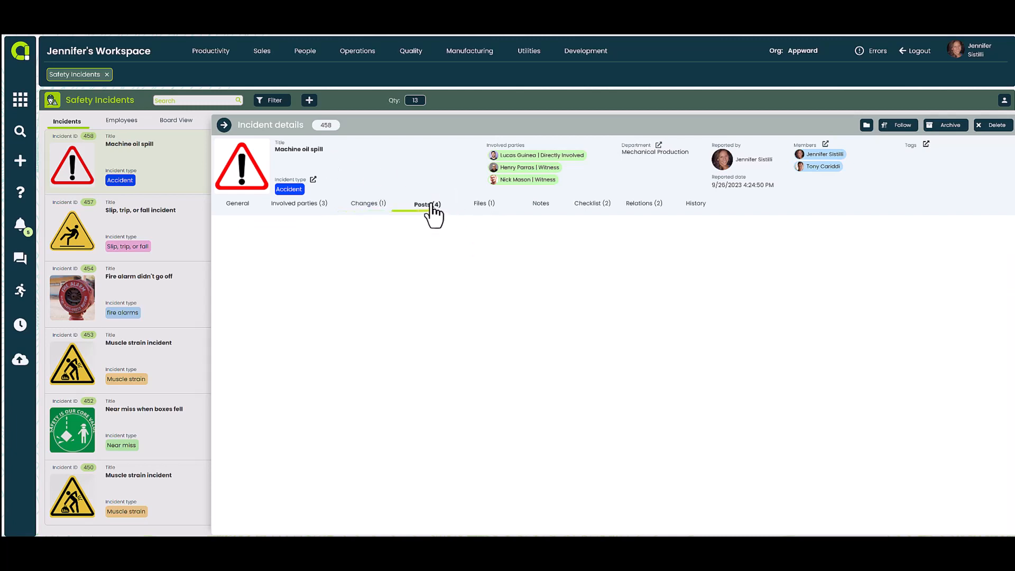
pyautogui.click(428, 203)
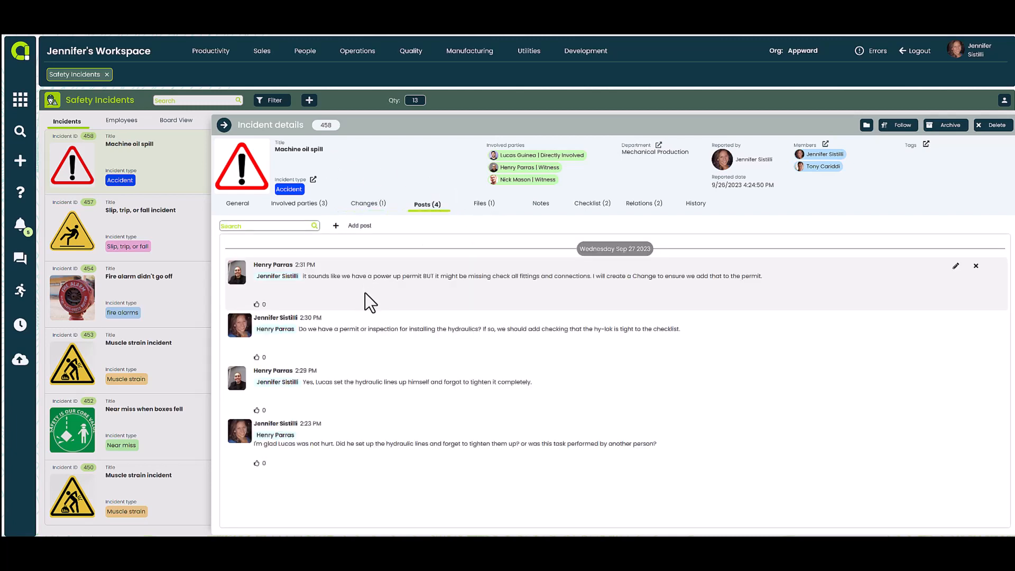
pyautogui.moveTo(369, 350)
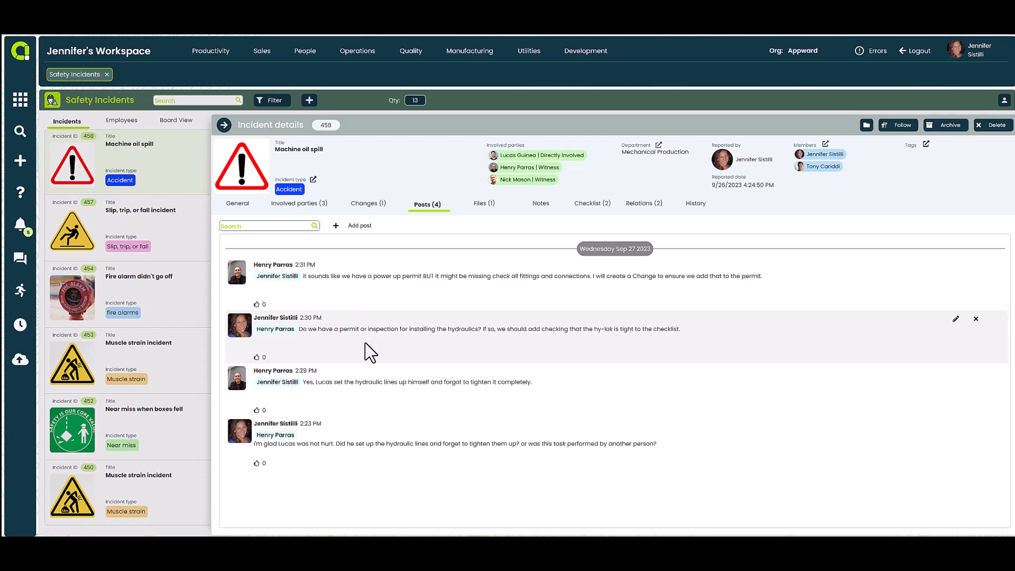